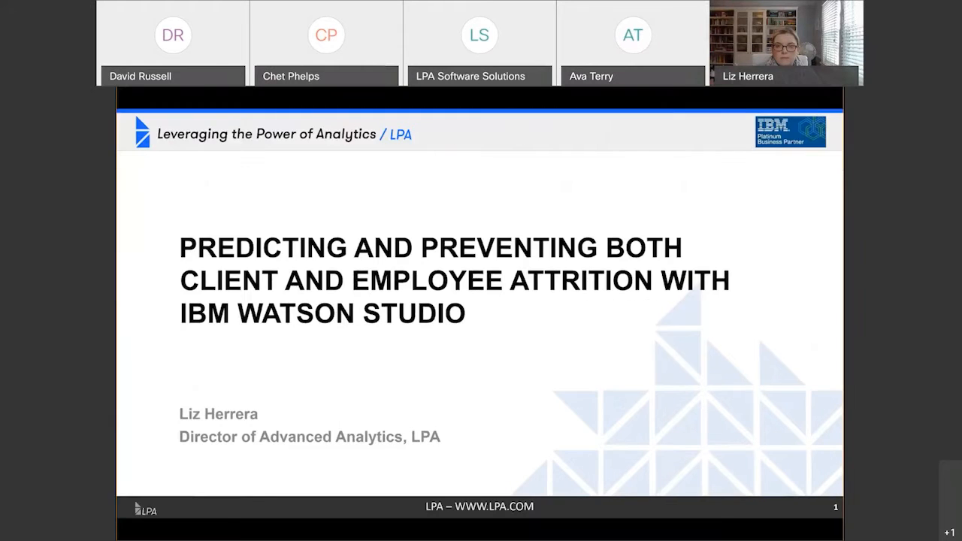
mouse_move(736, 529)
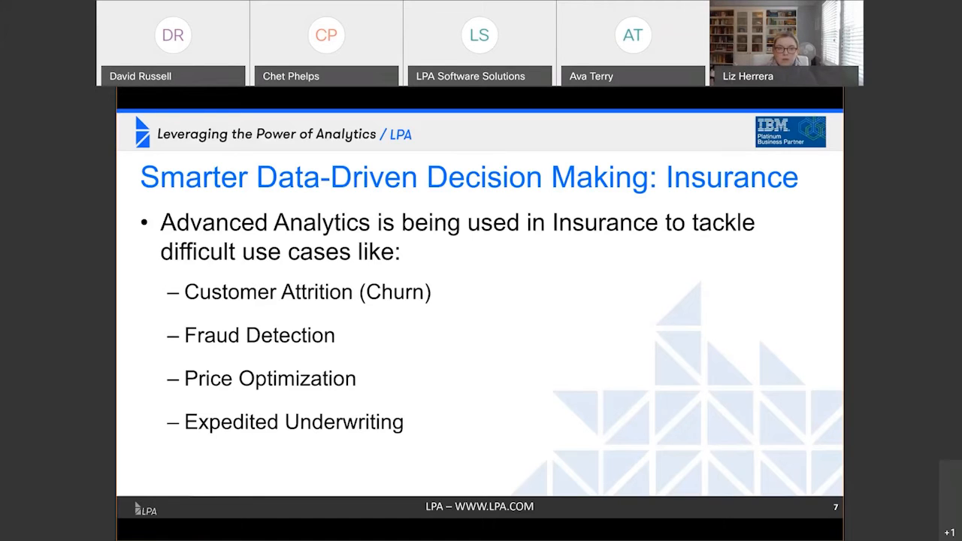
Advance the shared deck to the 'Why Focus on Churn/Attrition?' slide
key(right)
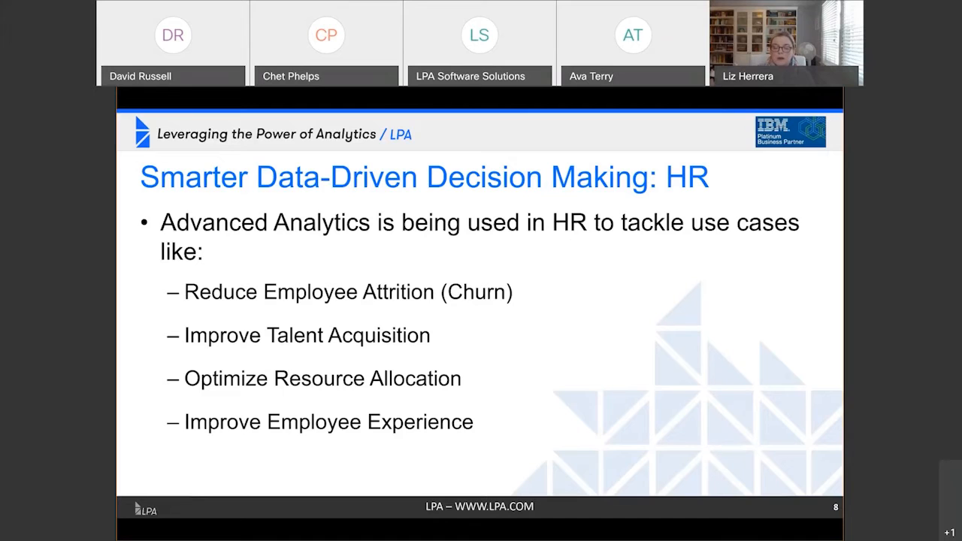
key(right)
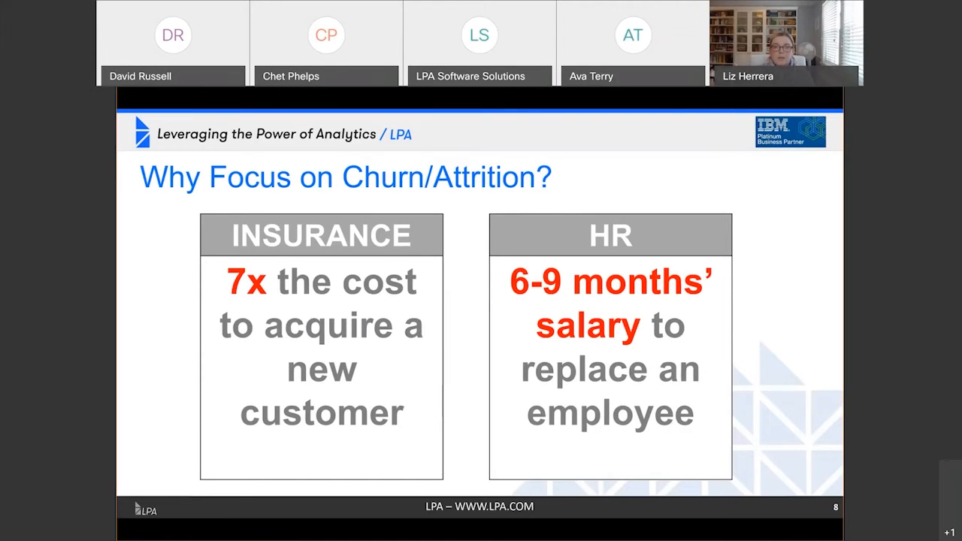
Advance the shared deck toward the 'Moving up the Ladder to AI' slide
key(right)
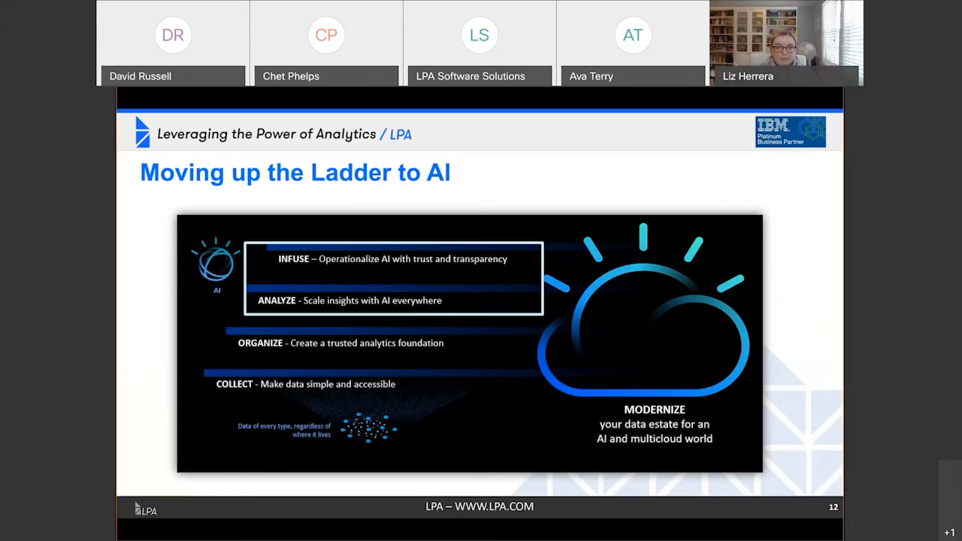
key(Right)
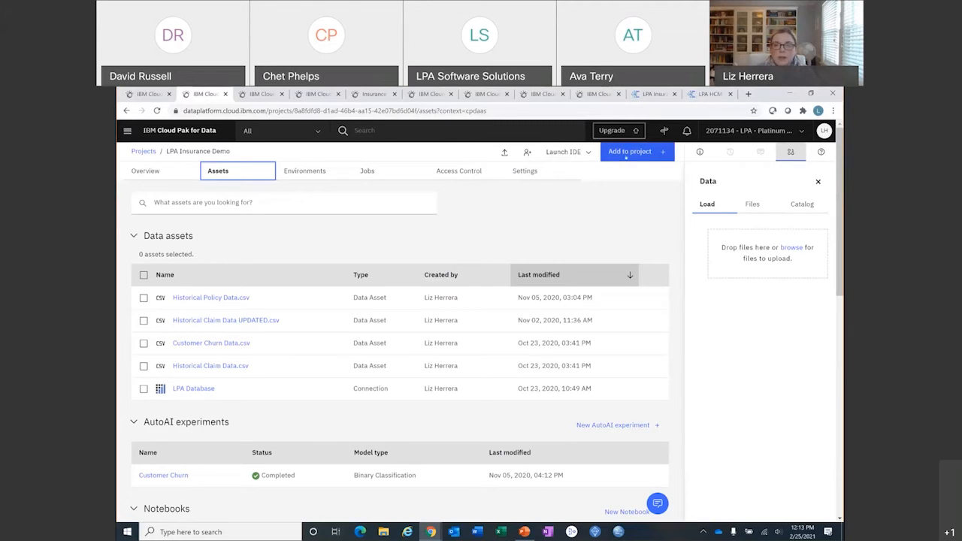
Use 'Add to project' on the LPA Insurance Demo assets to show the Choose asset type dialog
click(630, 150)
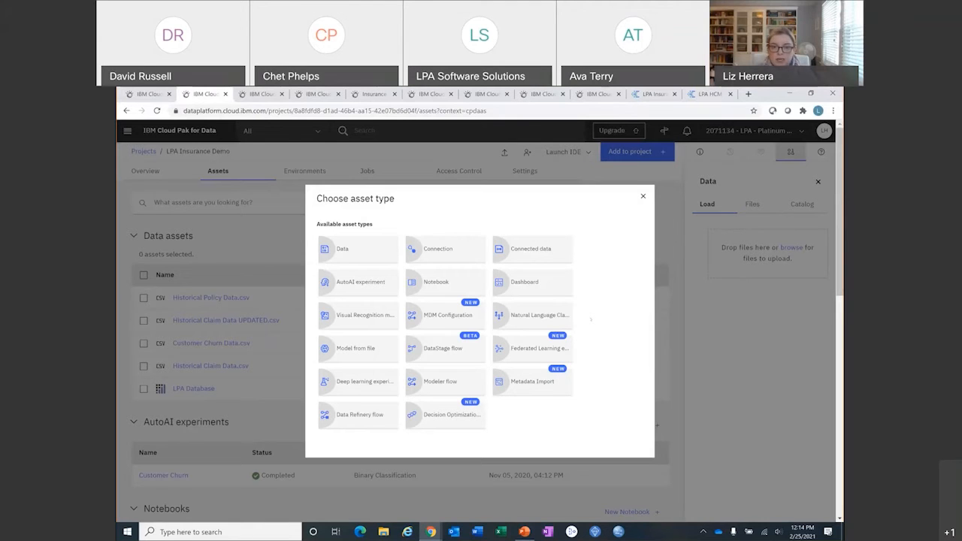
mouse_move(595, 397)
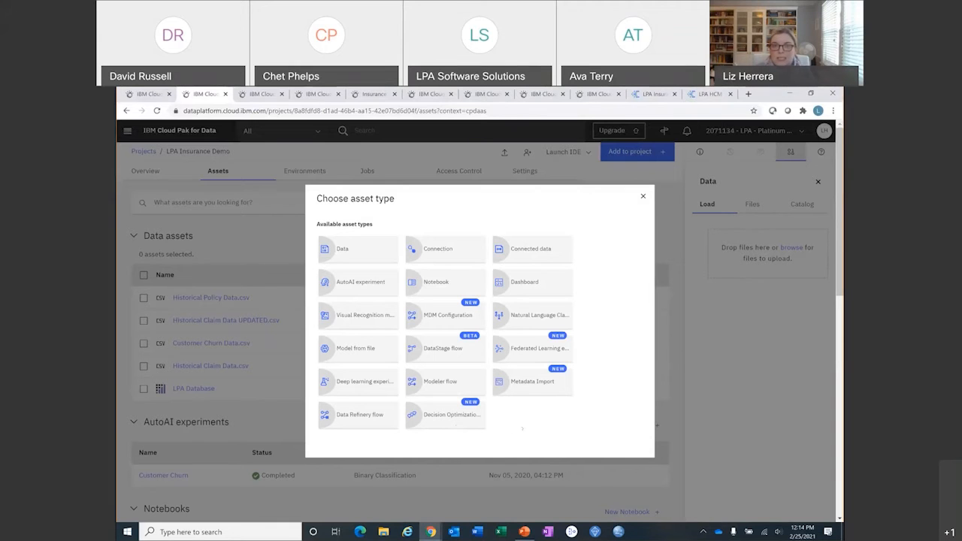
Close the Choose asset type dialog and return to the project's assets list
click(644, 196)
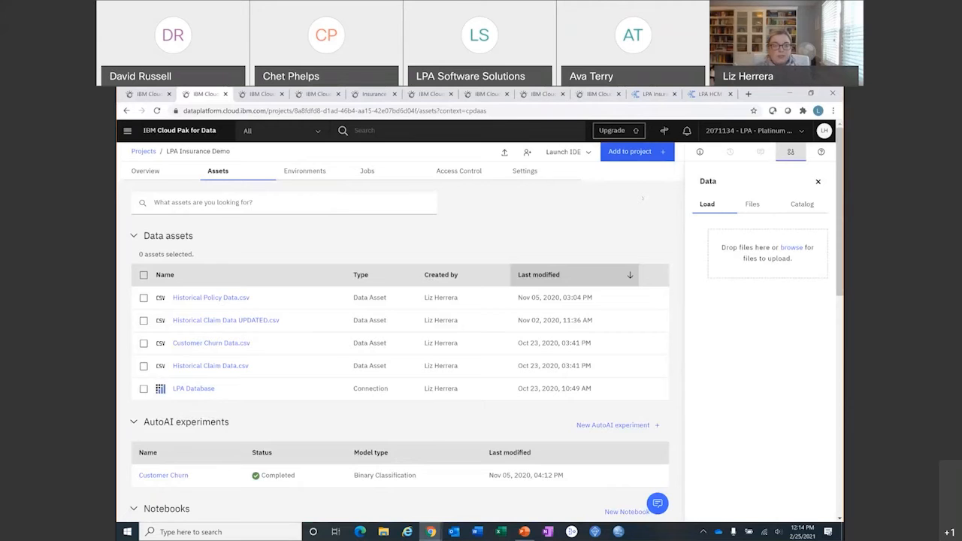
scroll(down, 3)
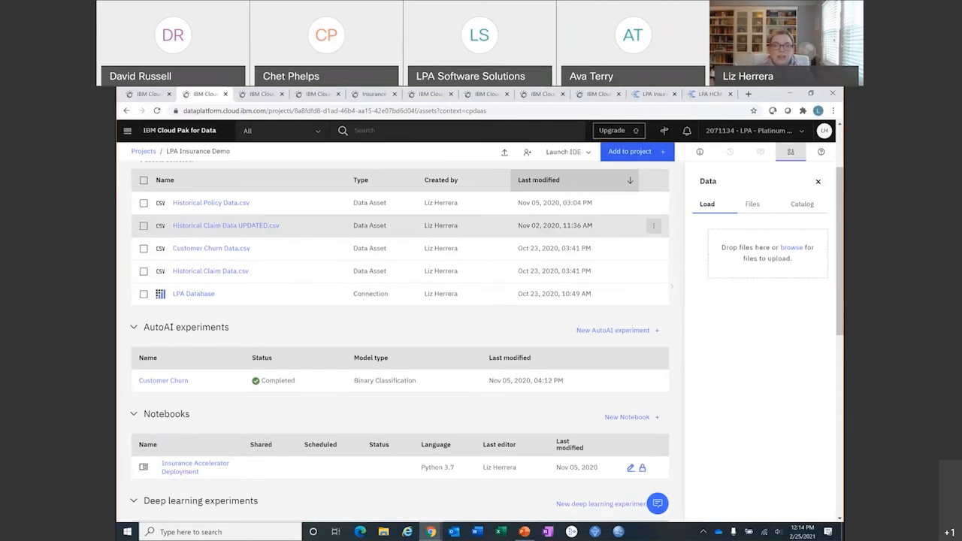
scroll(down, 3)
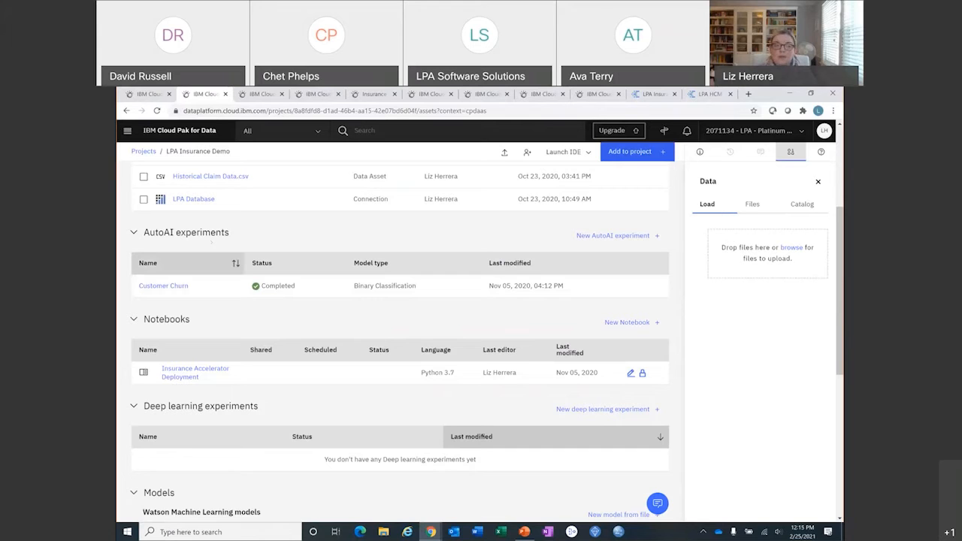
scroll(down, 3)
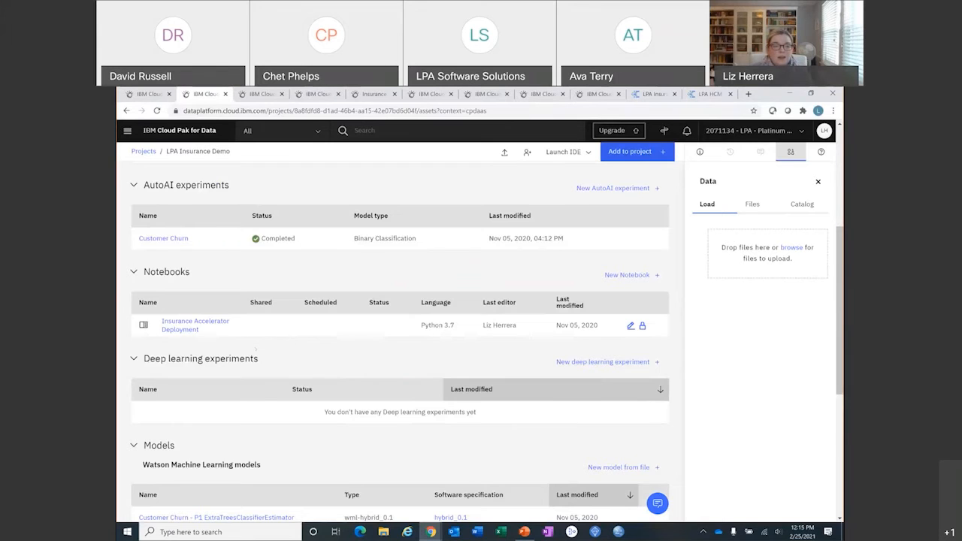
scroll(down, 3)
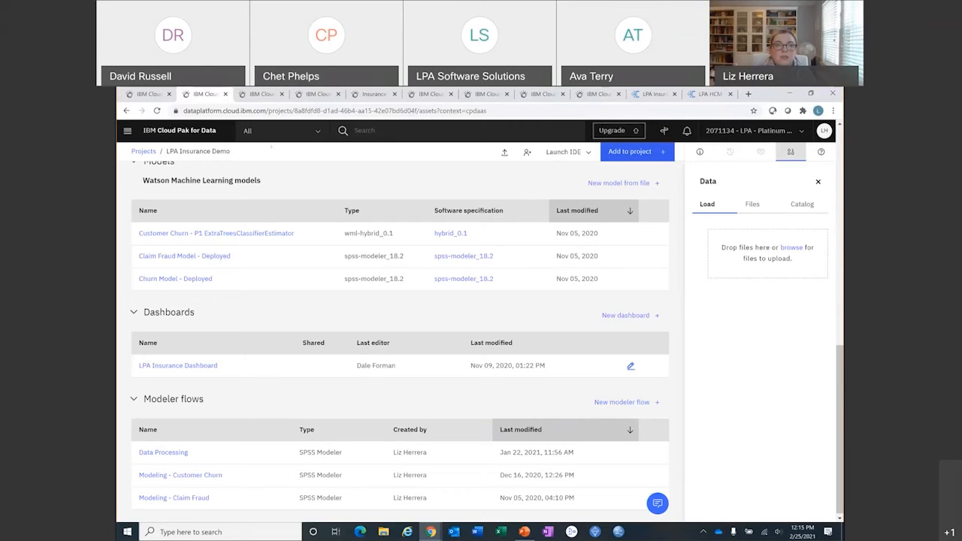
mouse_move(262, 94)
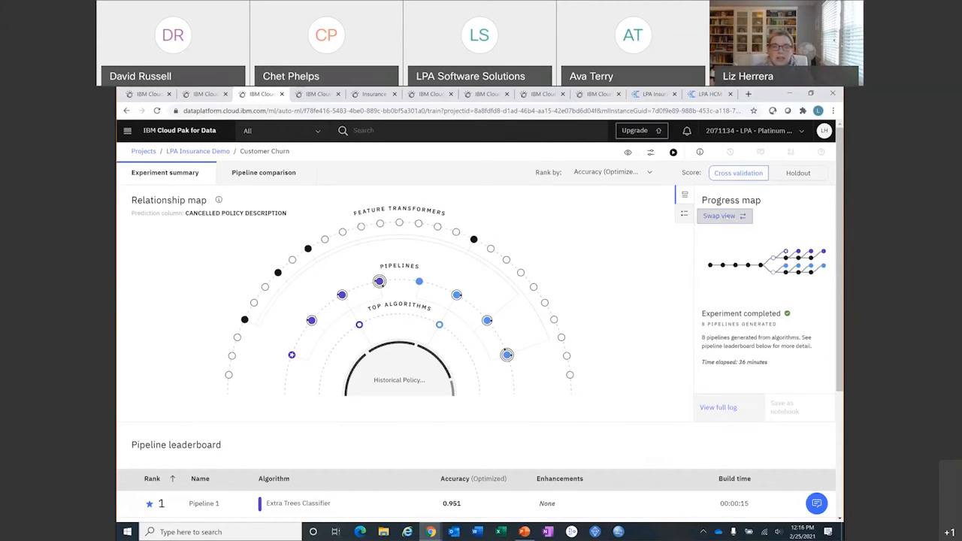
Enlarge the Customer Churn progress map, review the pipeline leaderboard, and select top-ranked Pipeline 1
click(720, 217)
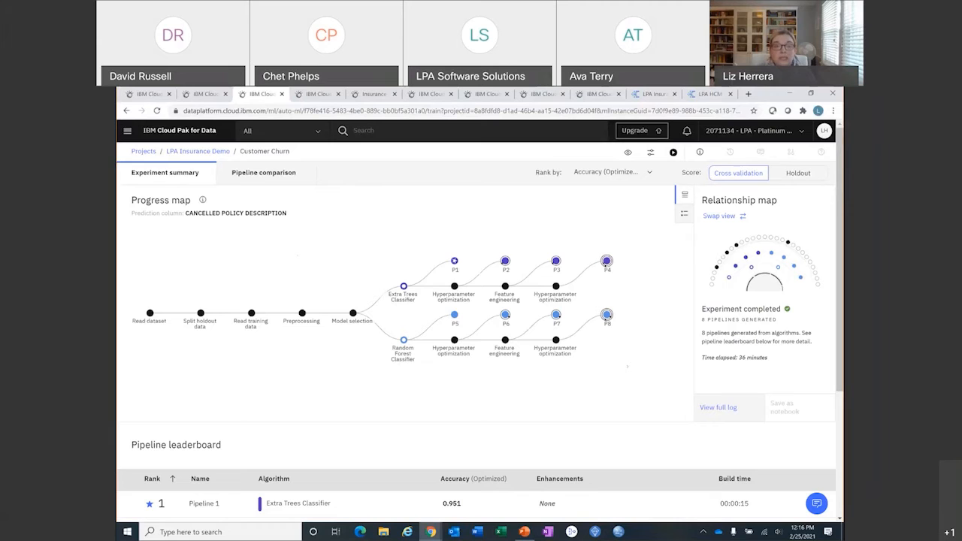
scroll(down, 3)
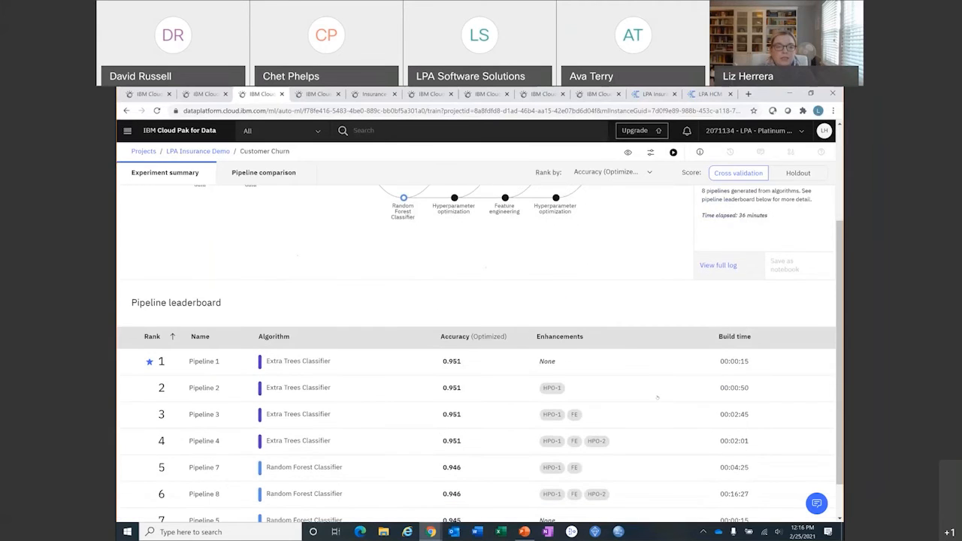
scroll(down, 3)
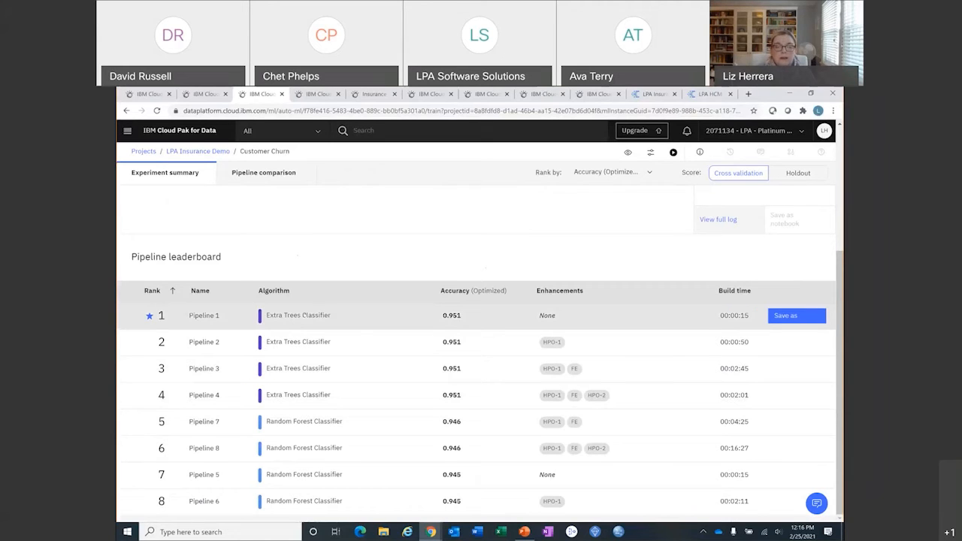
mouse_move(297, 316)
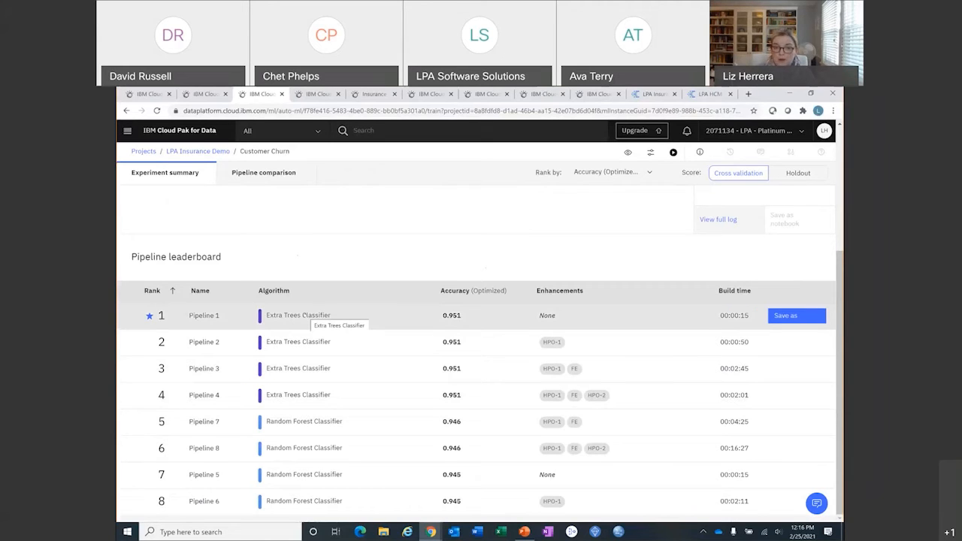
click(204, 316)
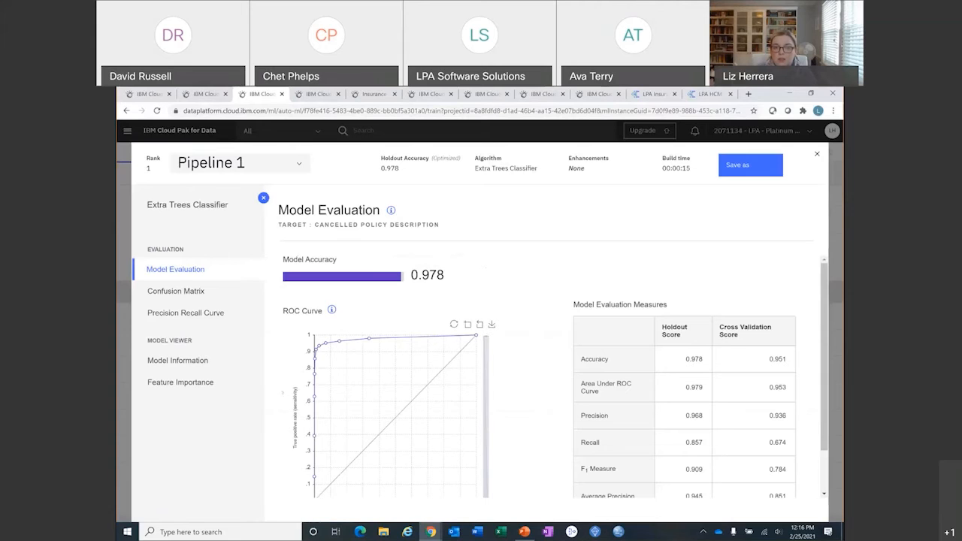
mouse_move(270, 397)
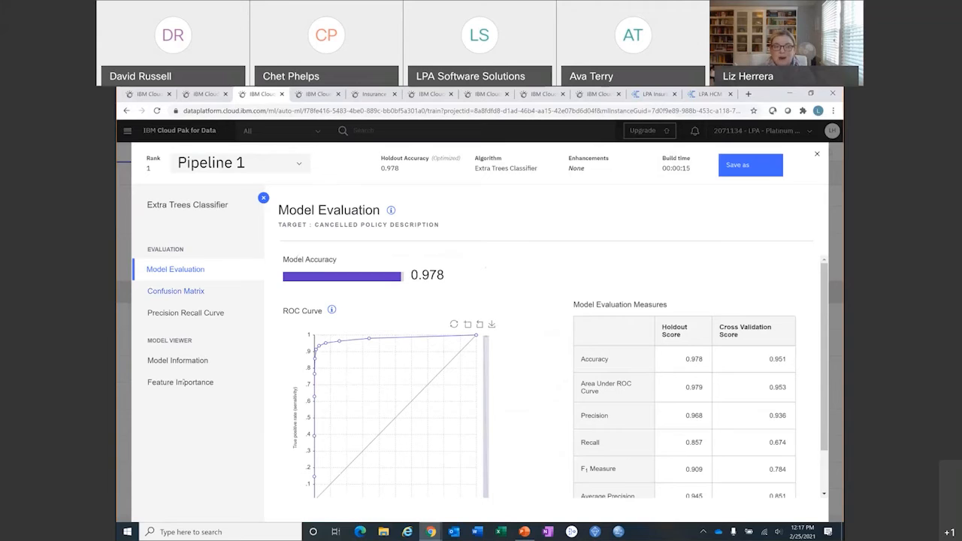
Show Pipeline 1's feature importance chart, then switch to the 'Modeling - Customer Churn' SPSS flow
click(180, 382)
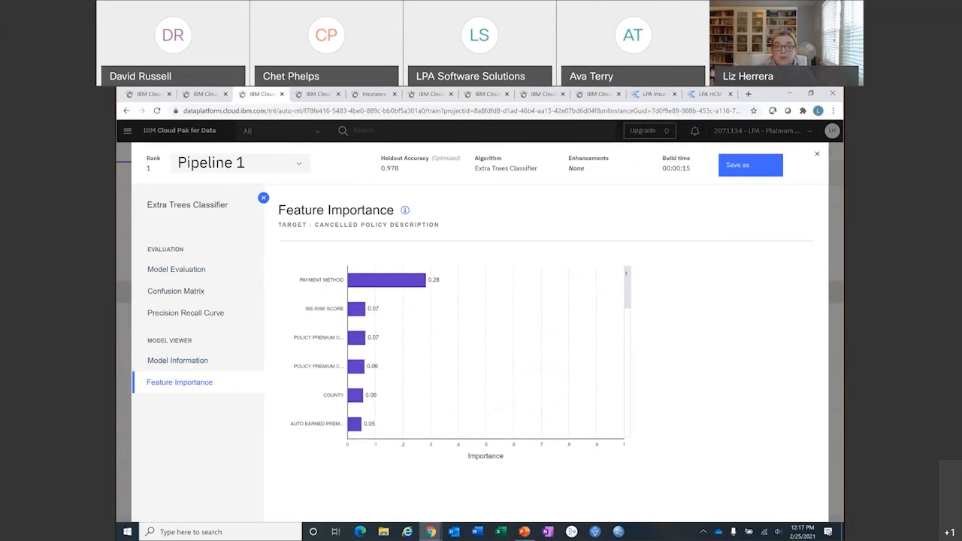
scroll(down, 3)
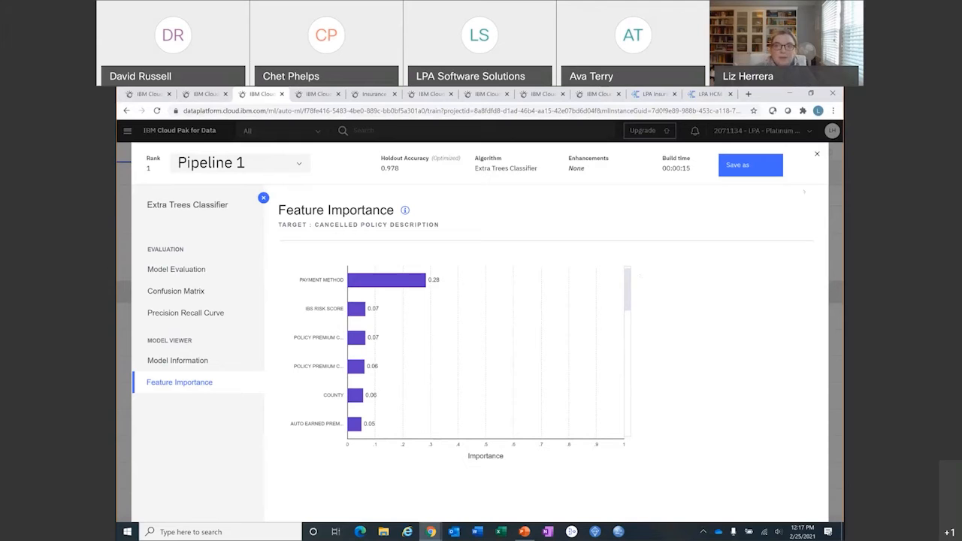
click(816, 154)
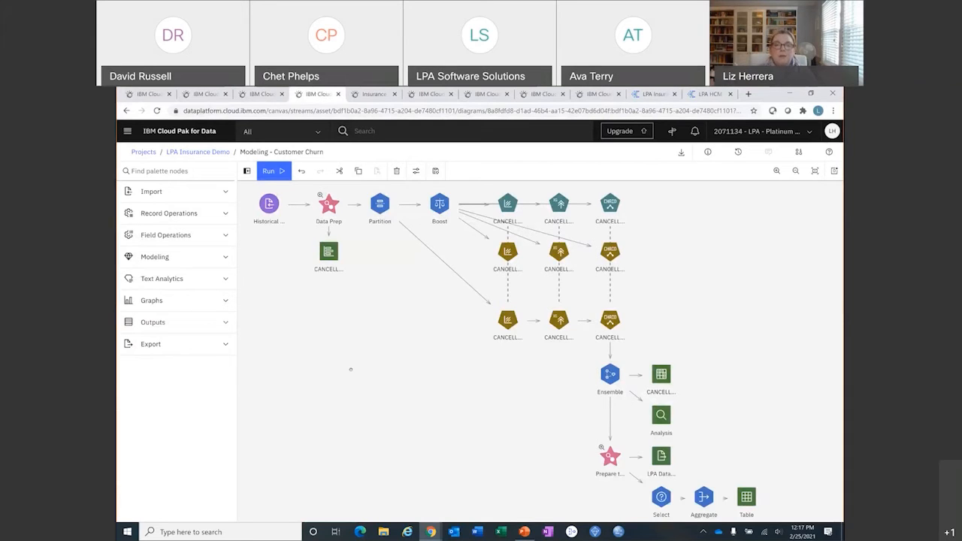
mouse_move(491, 433)
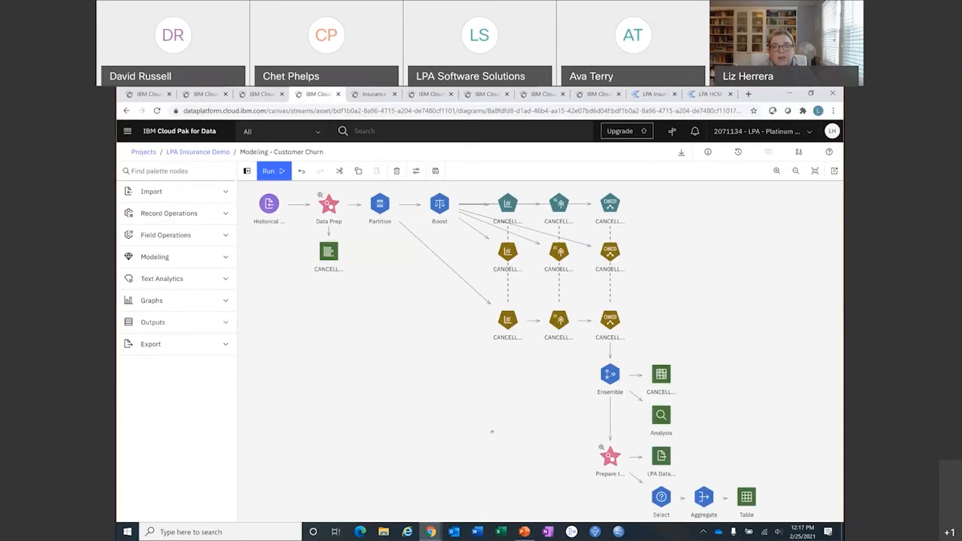
mouse_move(561, 403)
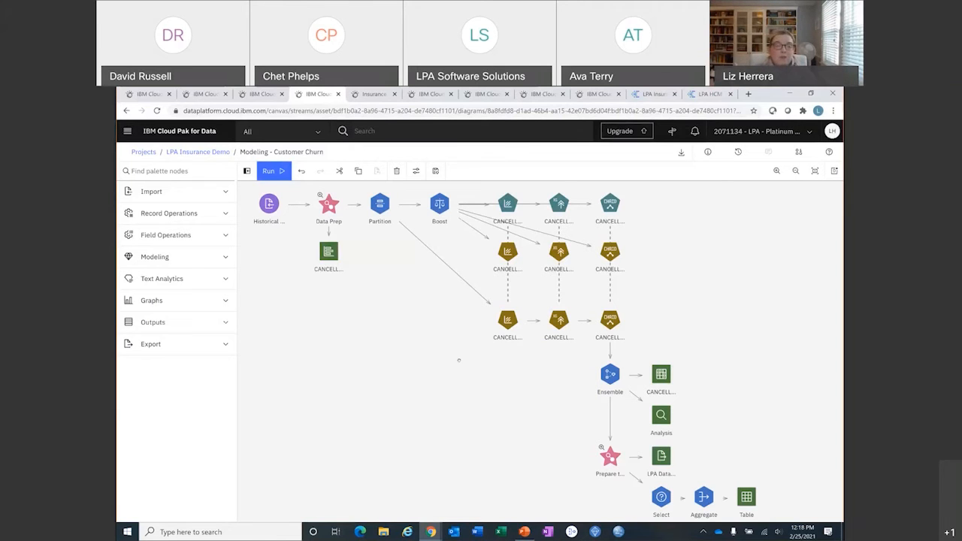
mouse_move(373, 93)
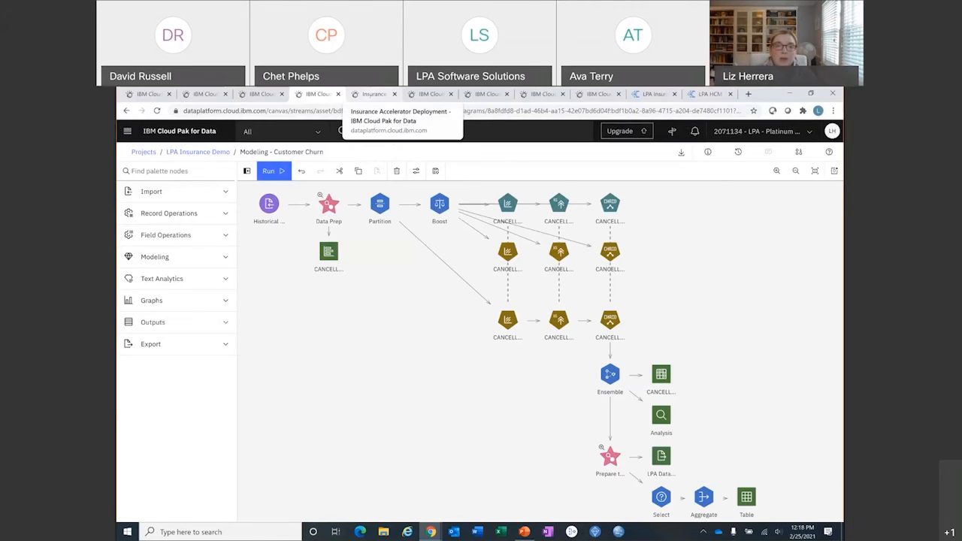
Switch to the Insurance Accelerator Deployment notebook browser tab
click(373, 94)
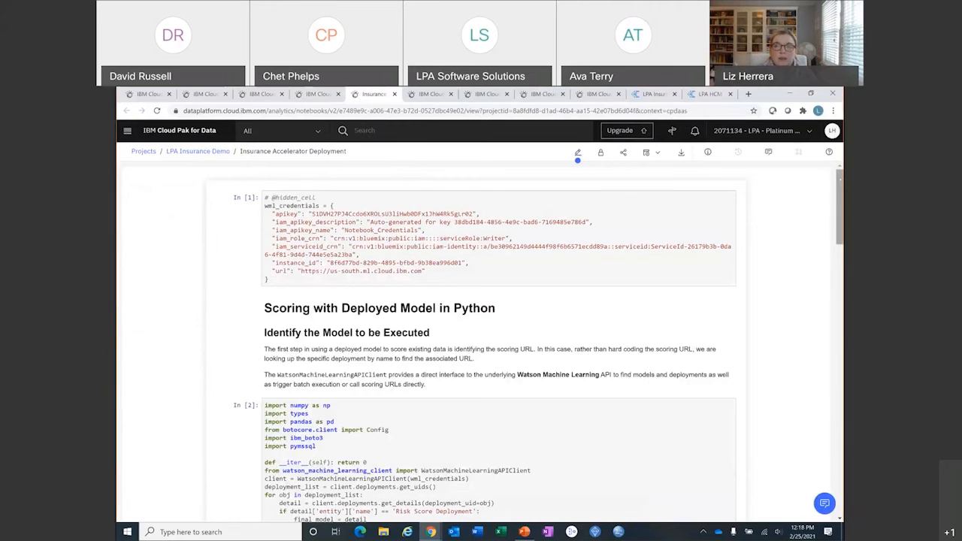
Scroll the notebook from Scoring with Deployed Model down to Write Results to Target Database
scroll(down, 3)
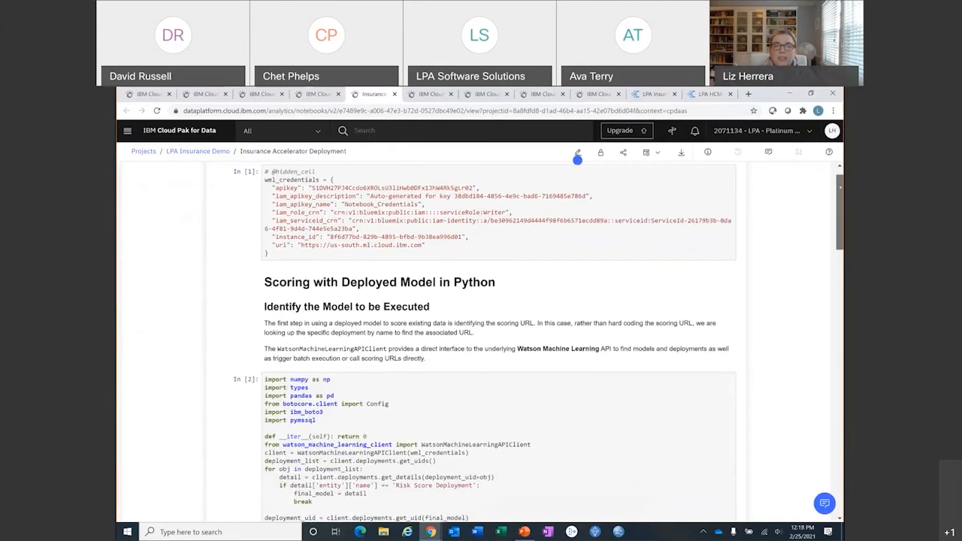
scroll(down, 3)
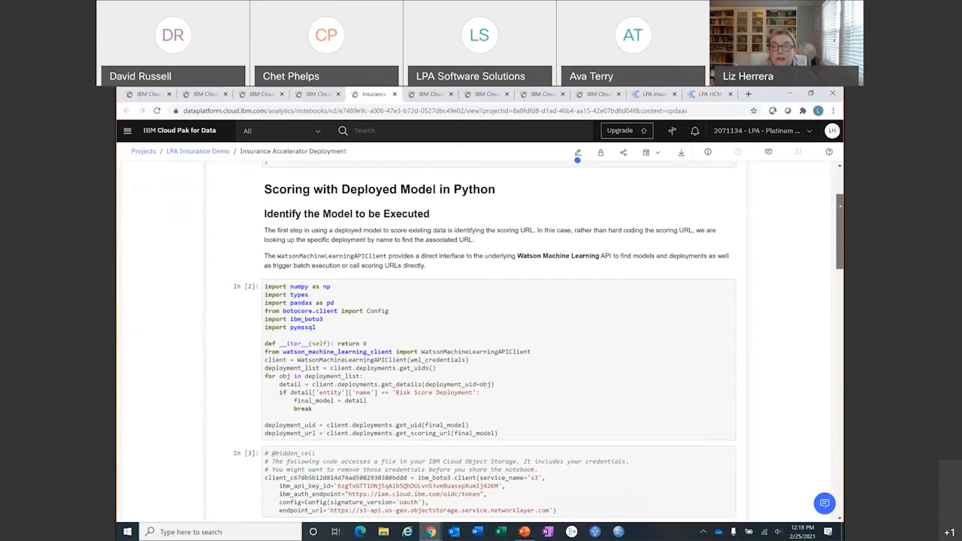
scroll(down, 3)
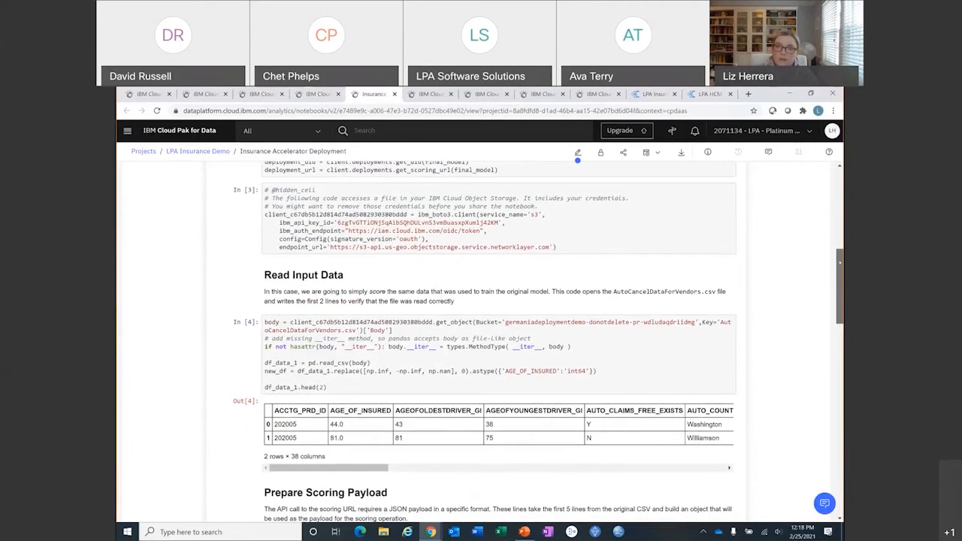
scroll(down, 3)
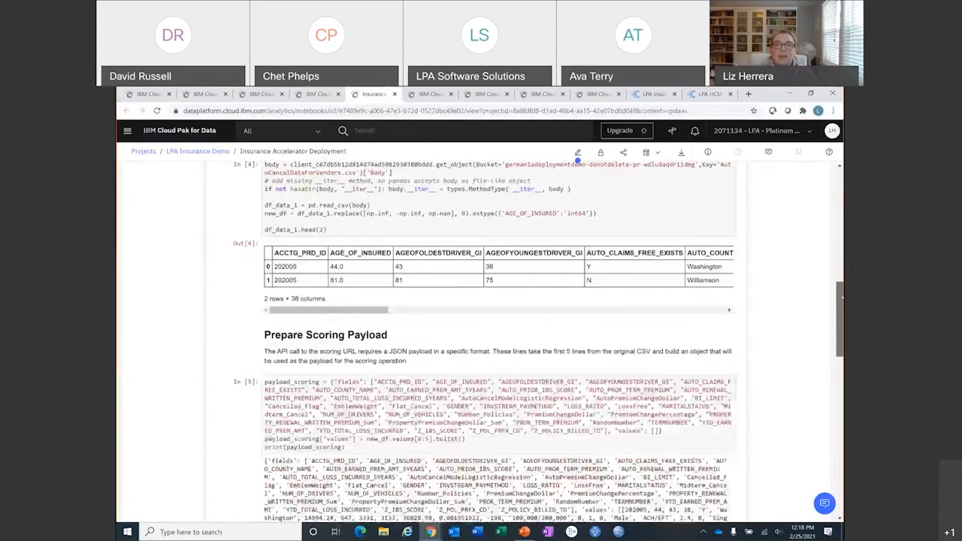
scroll(down, 3)
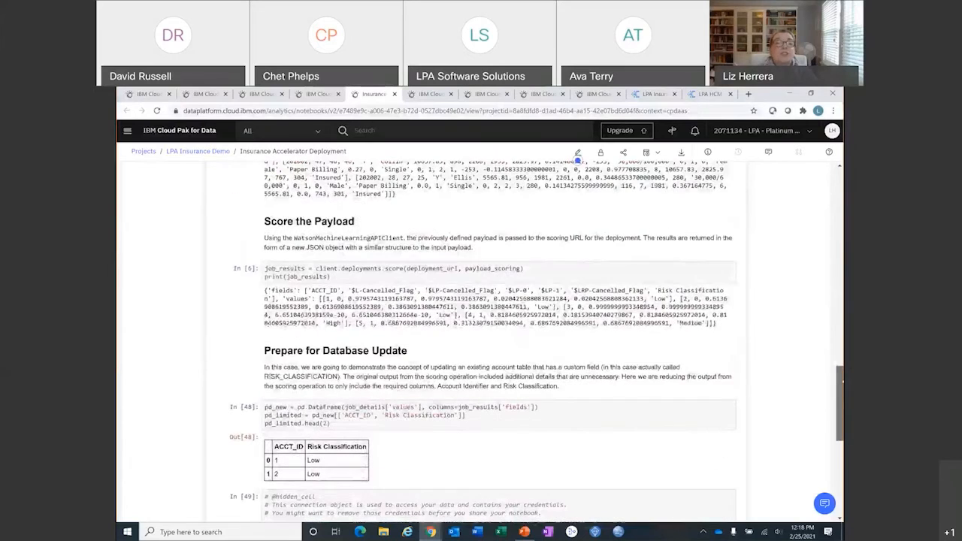
scroll(down, 3)
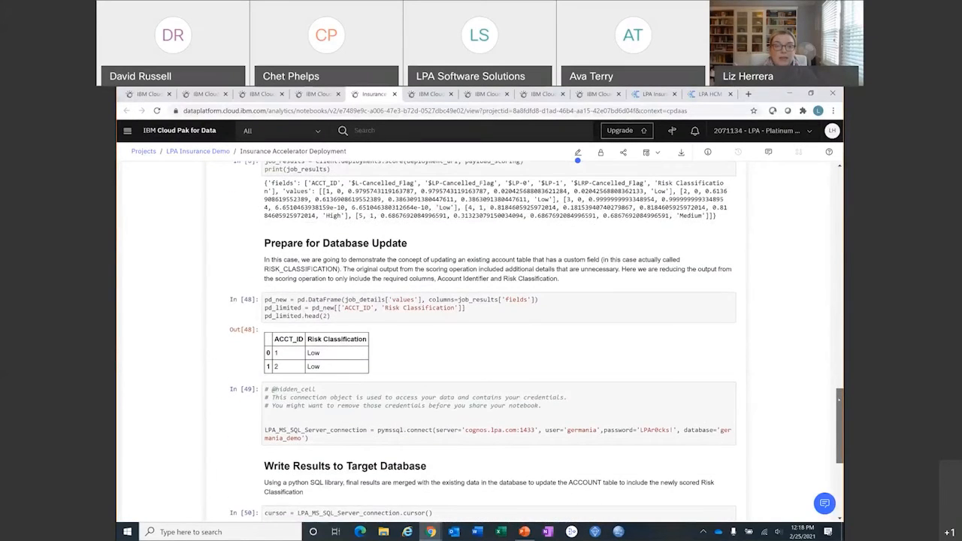
scroll(down, 3)
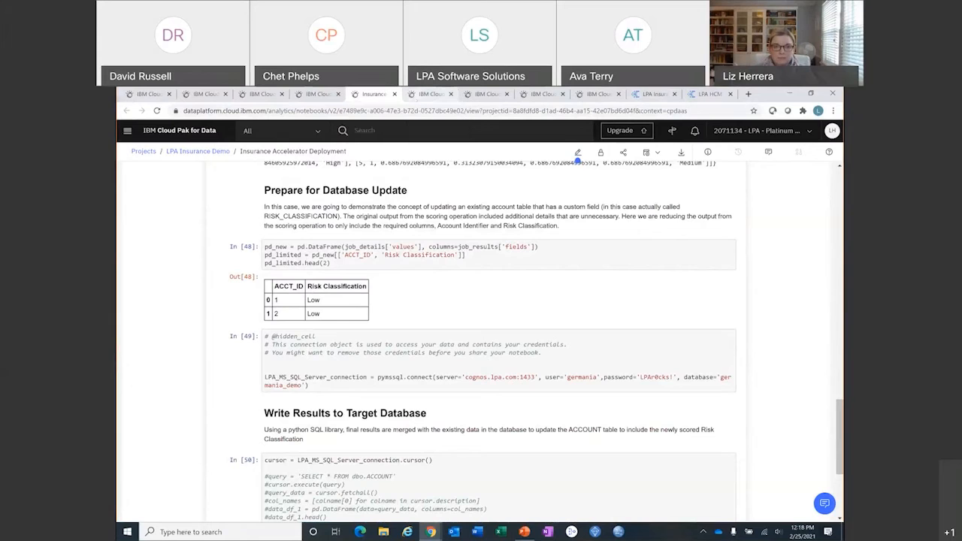
mouse_move(430, 93)
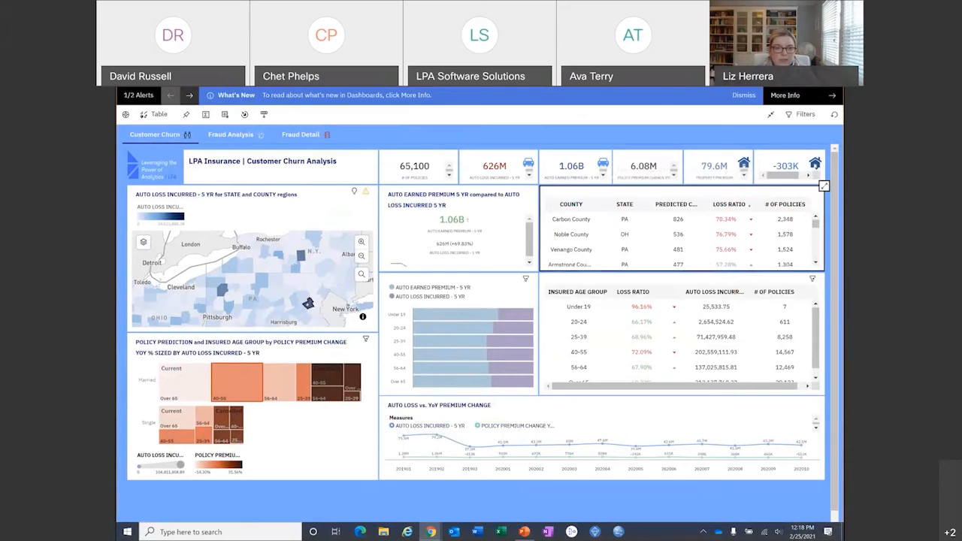
mouse_move(304, 304)
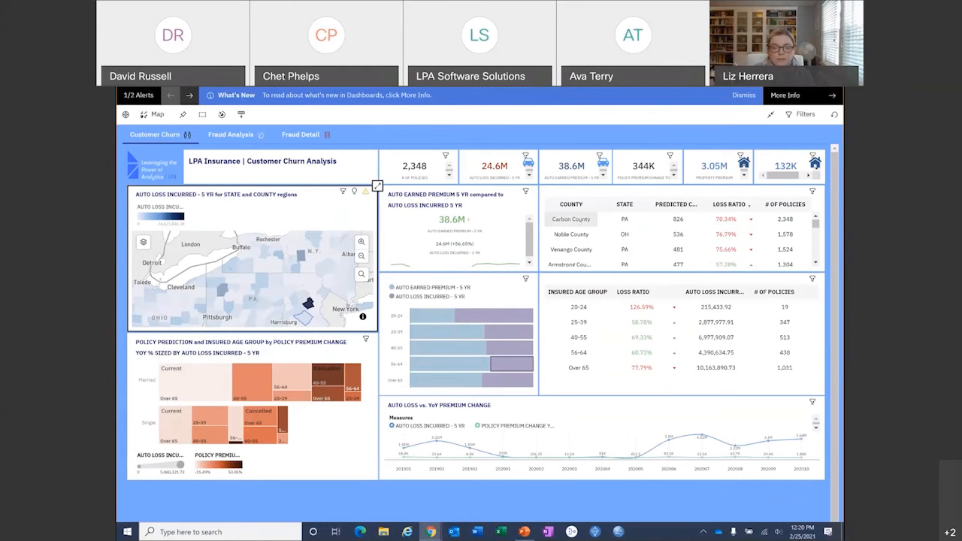
Select a data point on the LPA Insurance Dashboard to reveal its drill-through targets
click(571, 220)
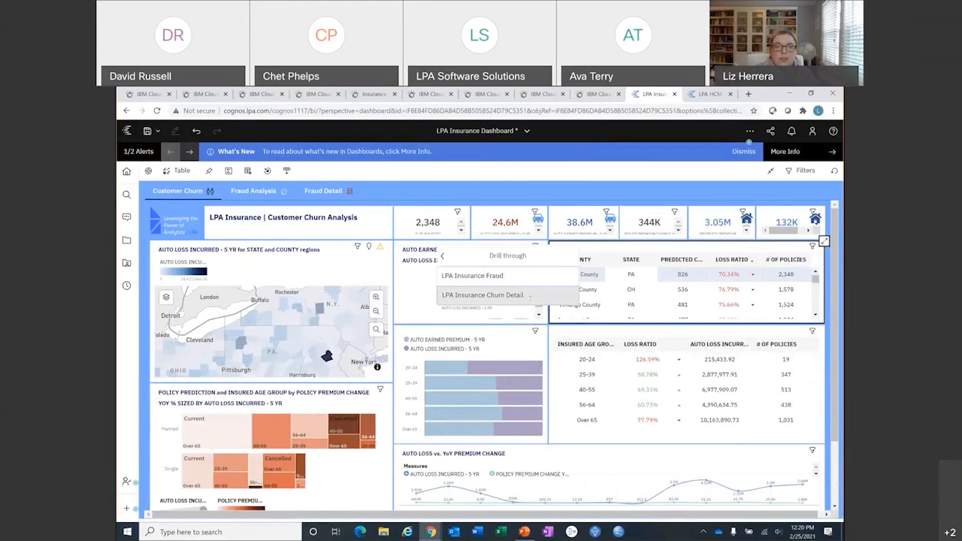
Drill through to the LPA Insurance Churn Detail report listing 14,008 policies
click(482, 294)
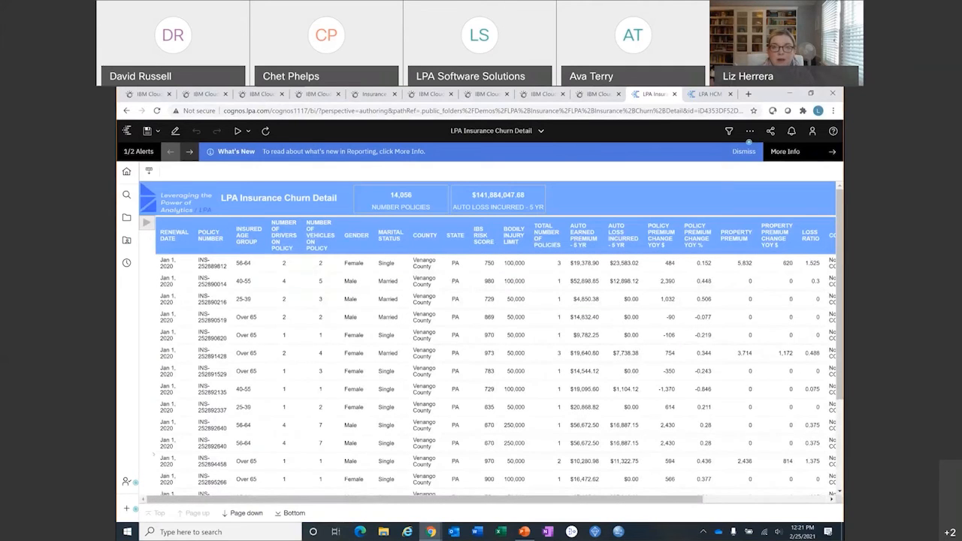
click(353, 388)
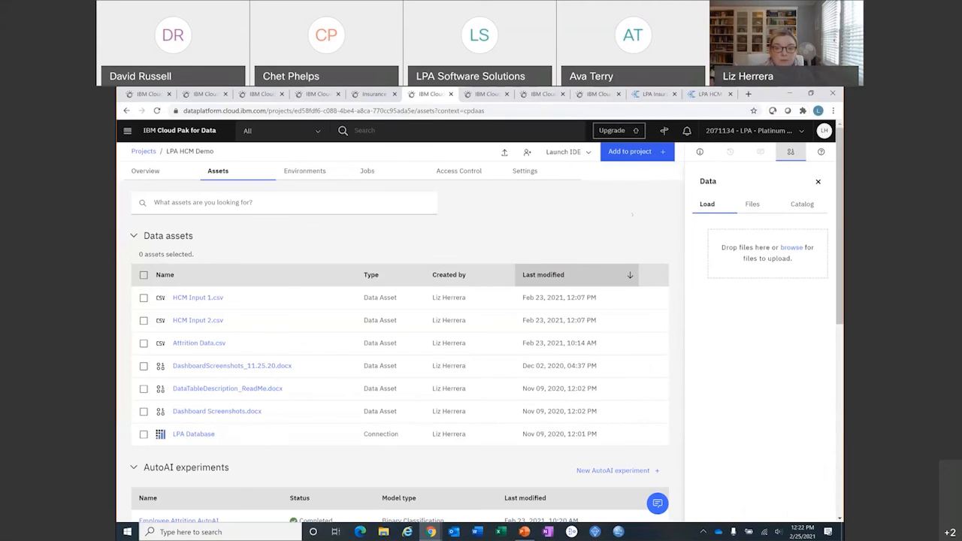
Scroll the LPA HCM Demo project's asset sections past the AutoAI experiment, model, dashboard and modeler flows
scroll(down, 3)
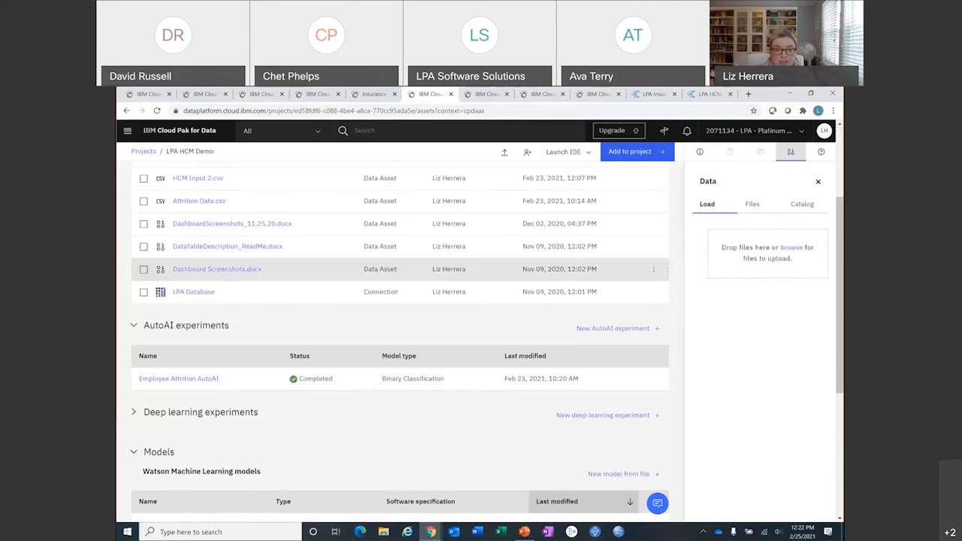
scroll(down, 3)
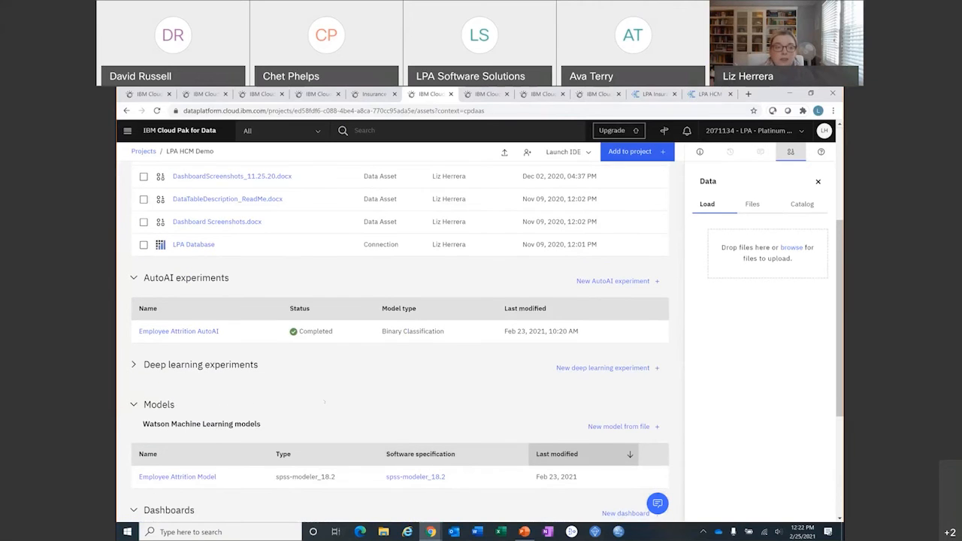
scroll(down, 3)
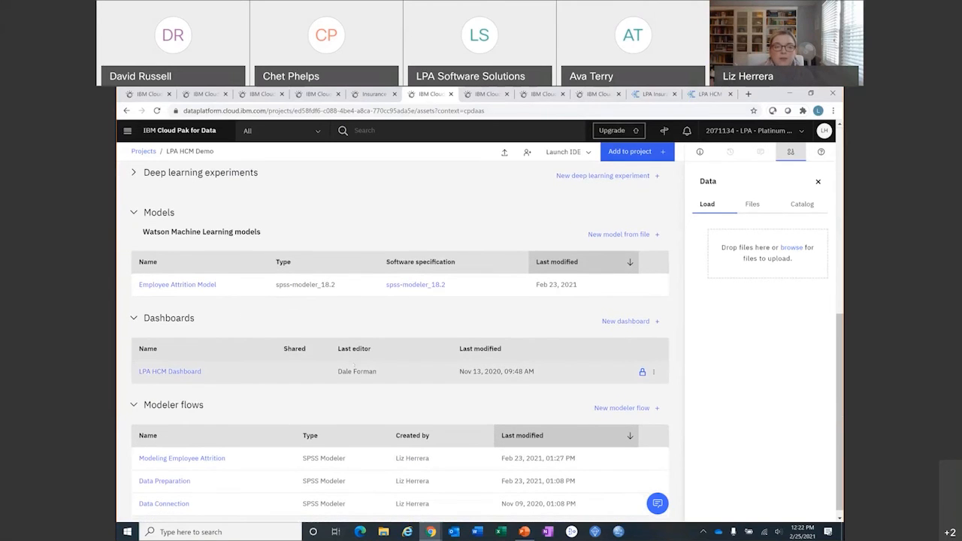
scroll(down, 3)
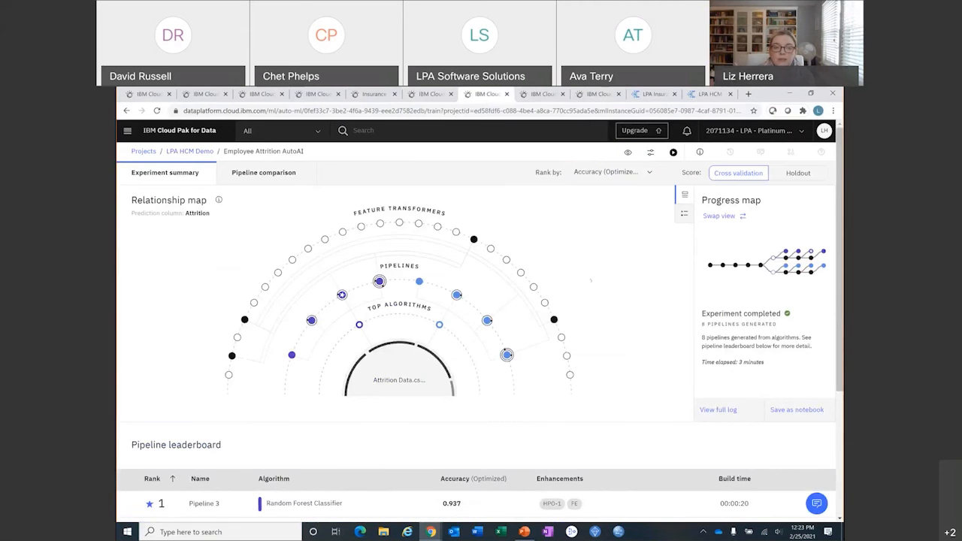
Reach Pipeline 3 (Random Forest, 0.937 accuracy) in the Employee Attrition leaderboard
scroll(down, 3)
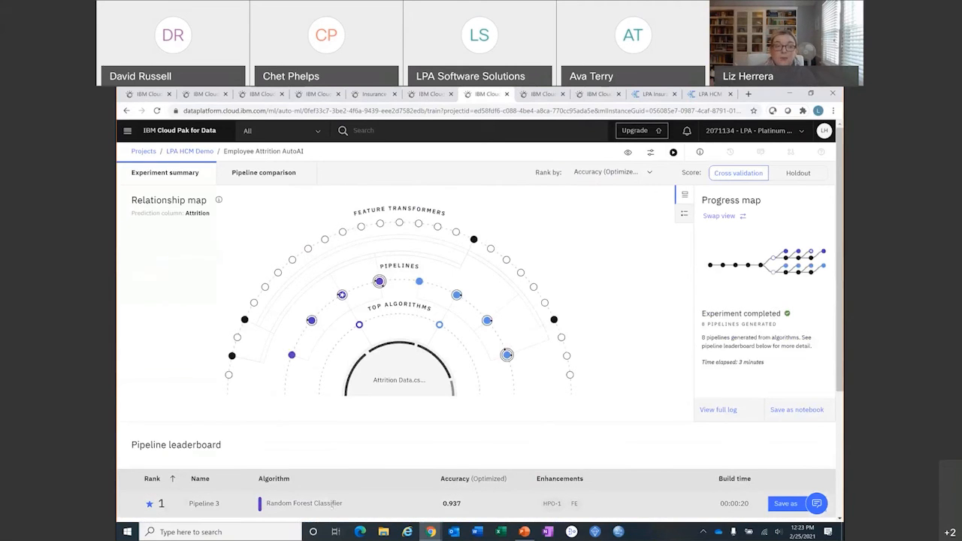
mouse_move(304, 502)
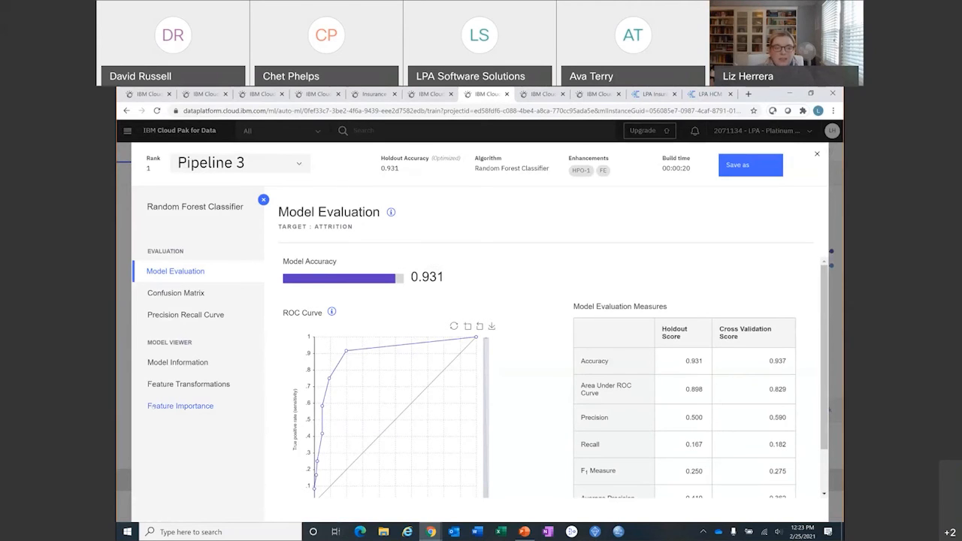
Show Pipeline 3's feature importance chart and review the lower-weighted attrition predictors
click(180, 406)
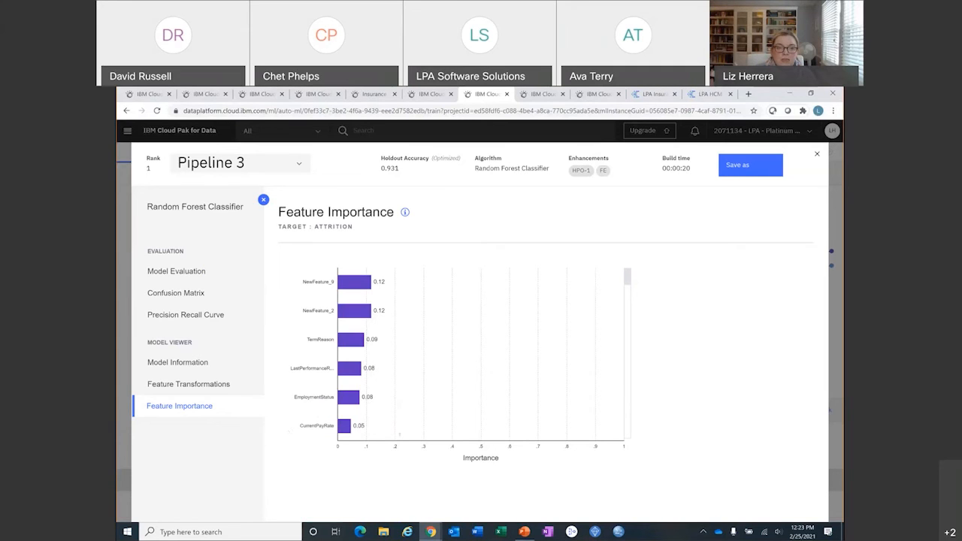
scroll(down, 3)
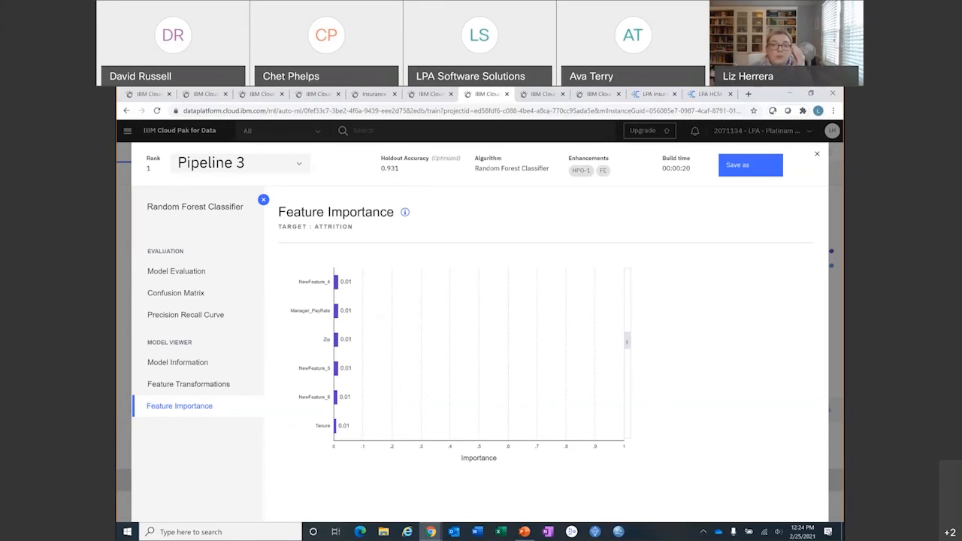
mouse_move(628, 343)
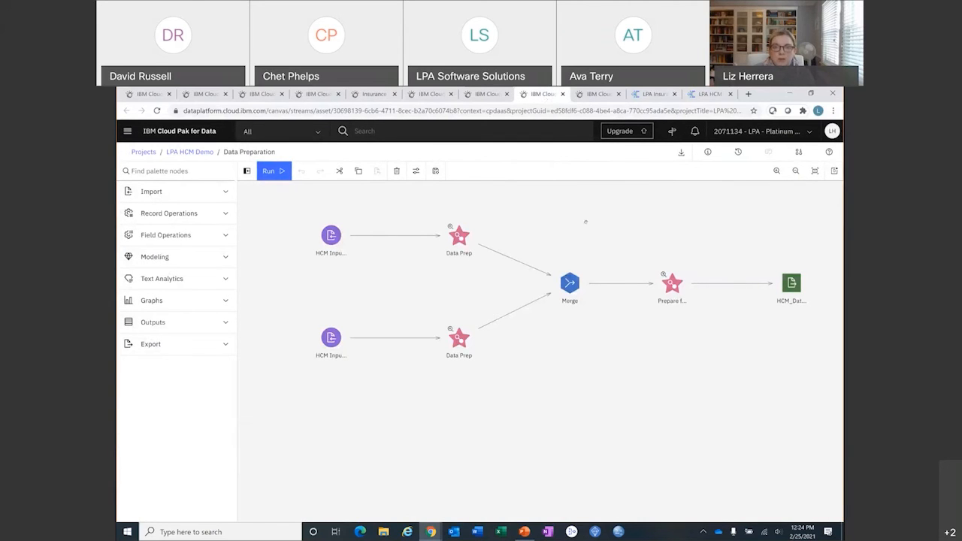
mouse_move(589, 229)
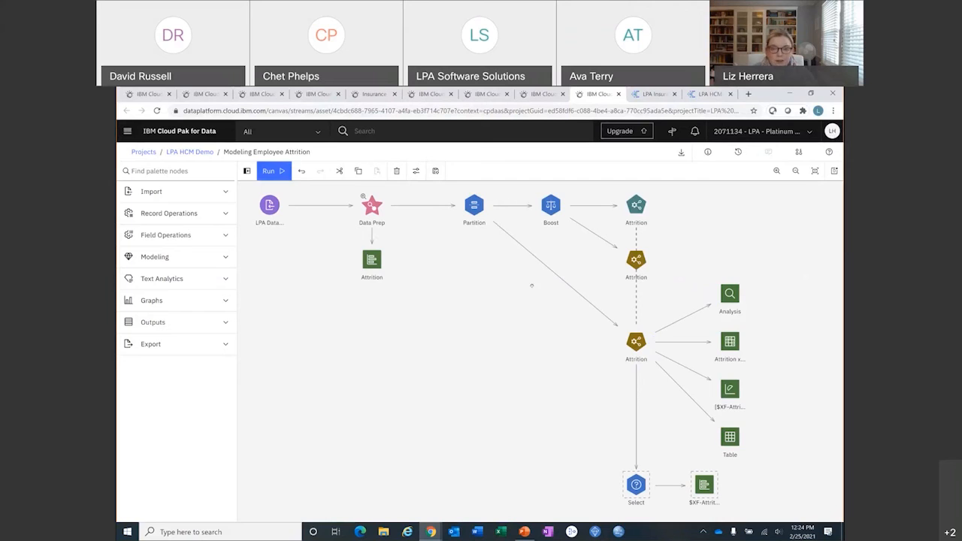
mouse_move(574, 346)
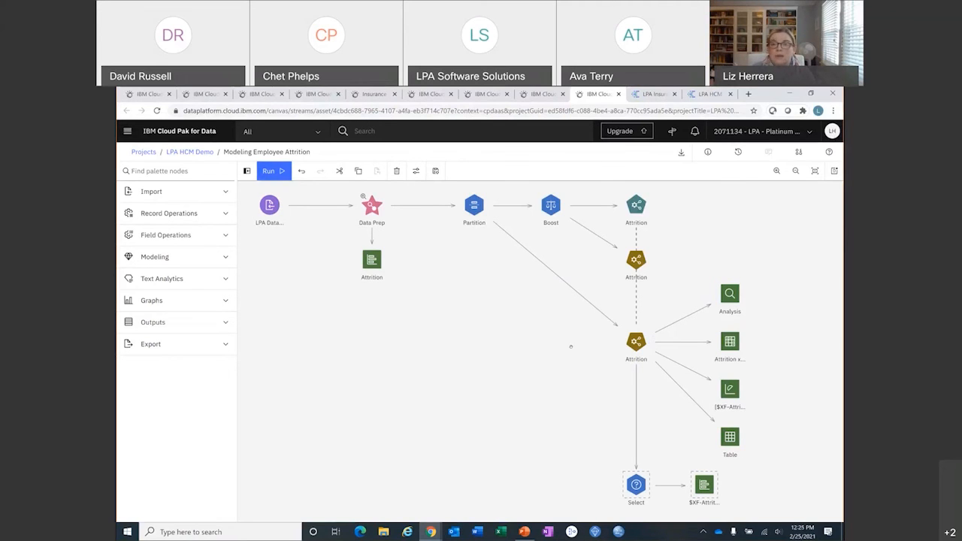
mouse_move(552, 293)
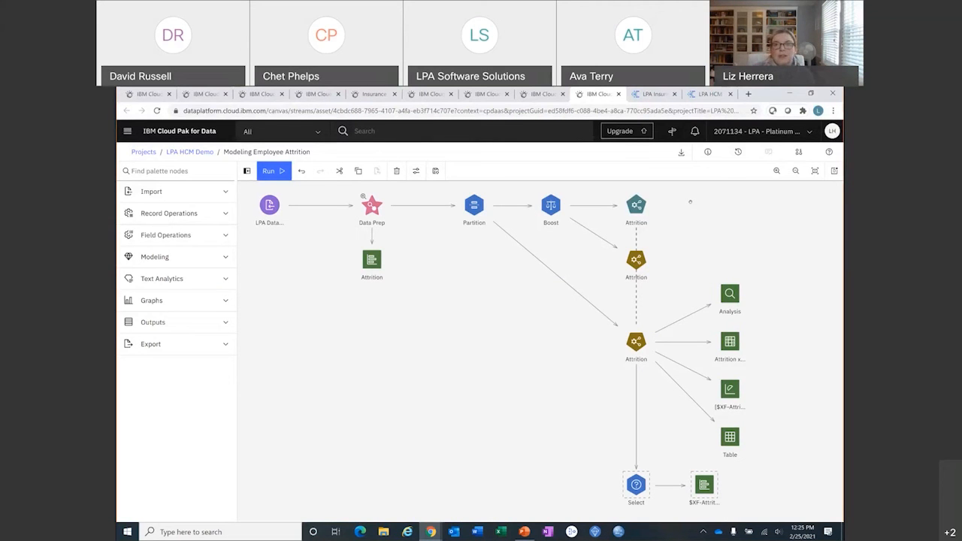
Switch to the Cognos Human Capital Management dashboard's Turnover Summary, ranking positions by turnover
click(707, 93)
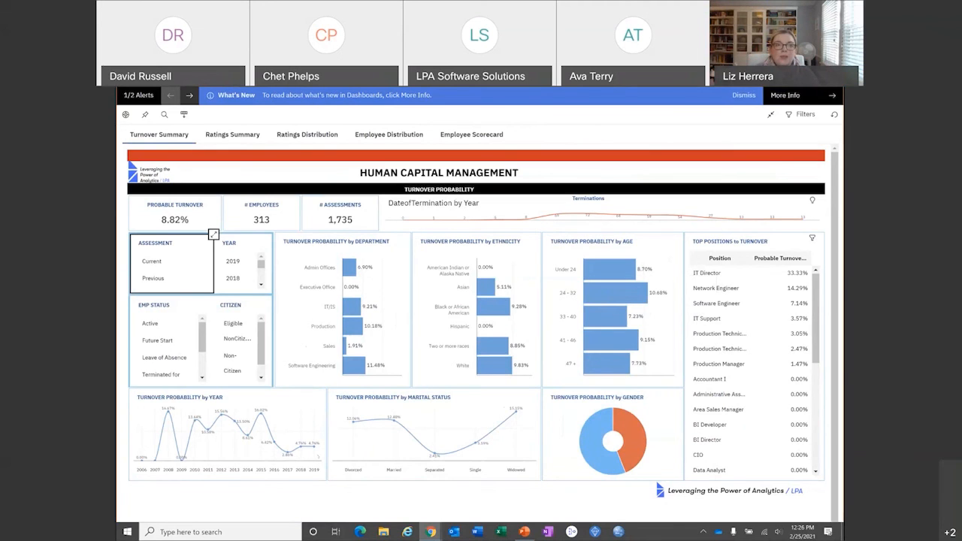
Review the Ratings Summary, Ratings Distribution and Employee Distribution dashboard views
click(232, 134)
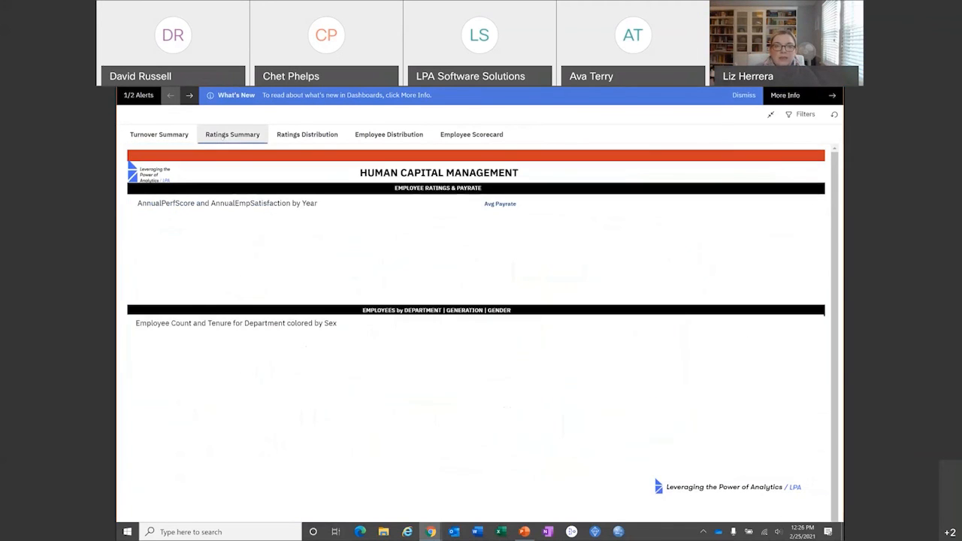
click(231, 134)
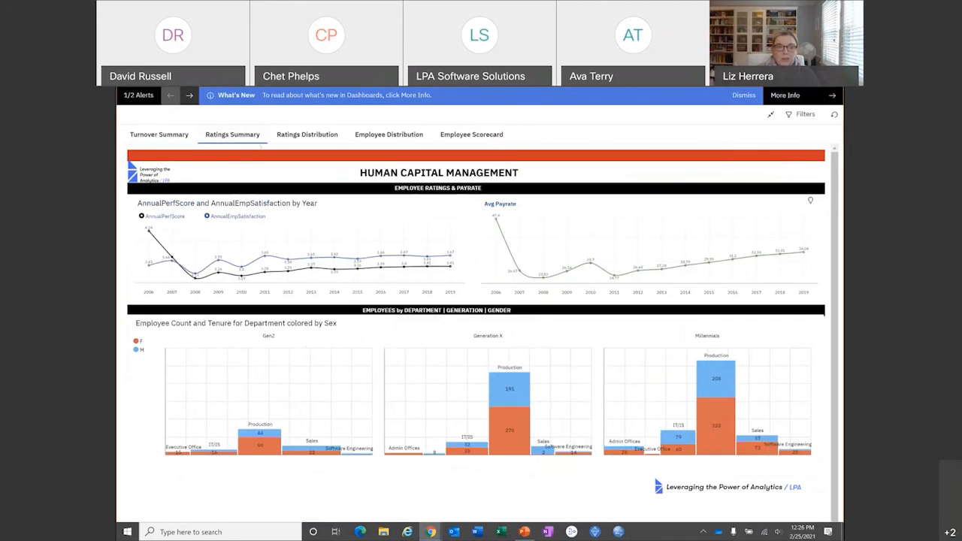
mouse_move(298, 220)
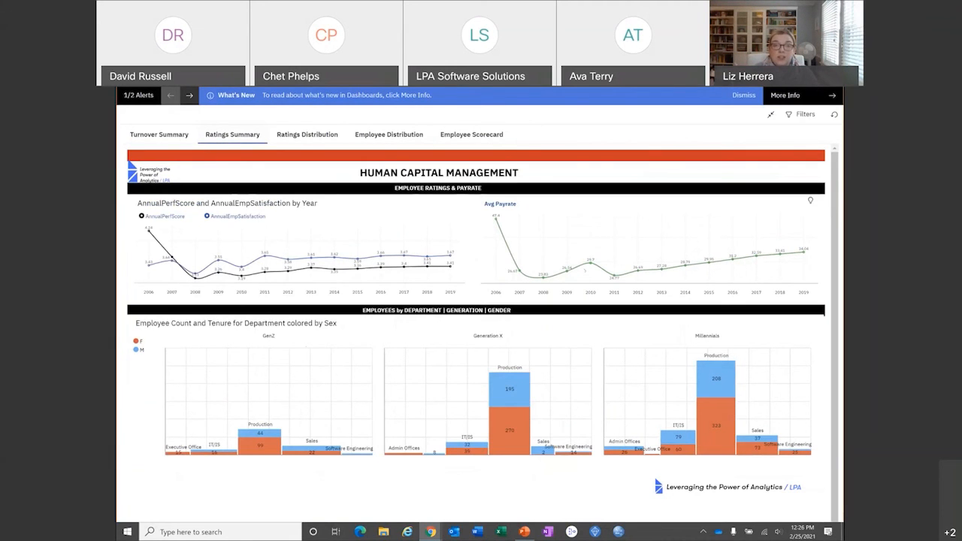
click(306, 134)
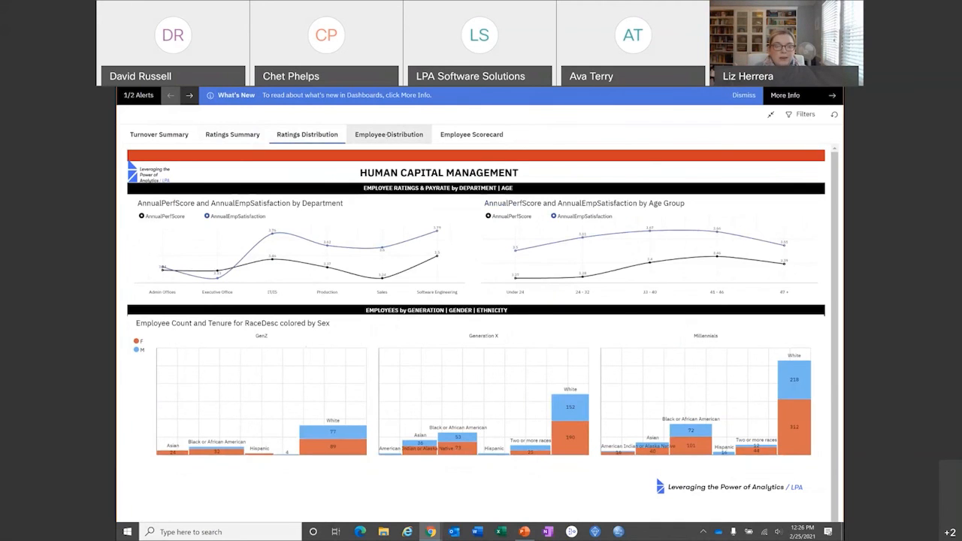
click(388, 133)
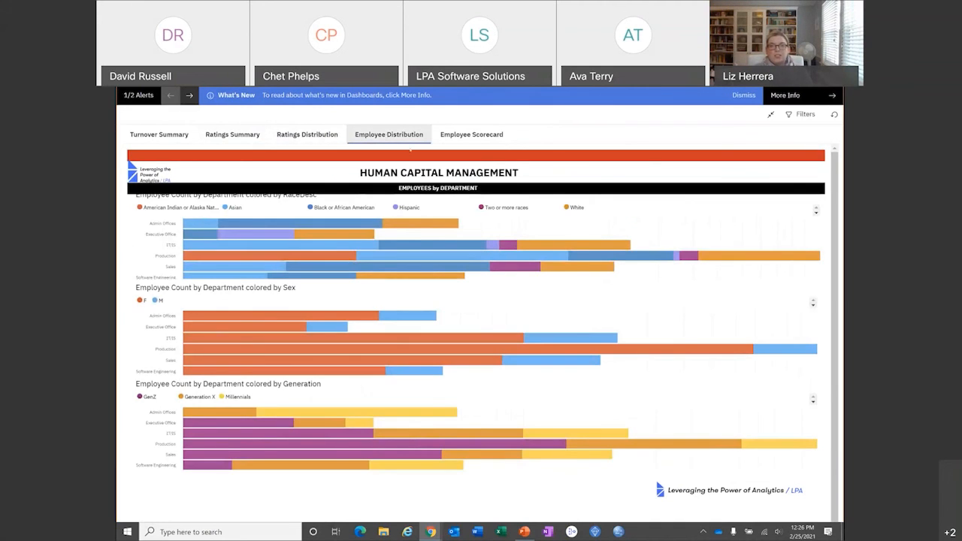
Narrow the Employee Scorecard to the first listed employee (0.00% turnover, 4.561 performance, $18.82 pay)
click(472, 136)
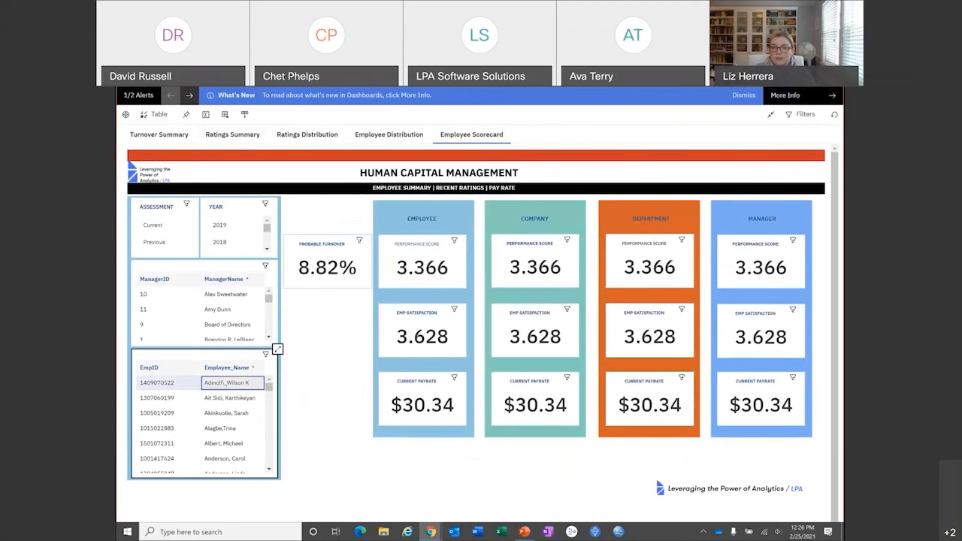
click(225, 383)
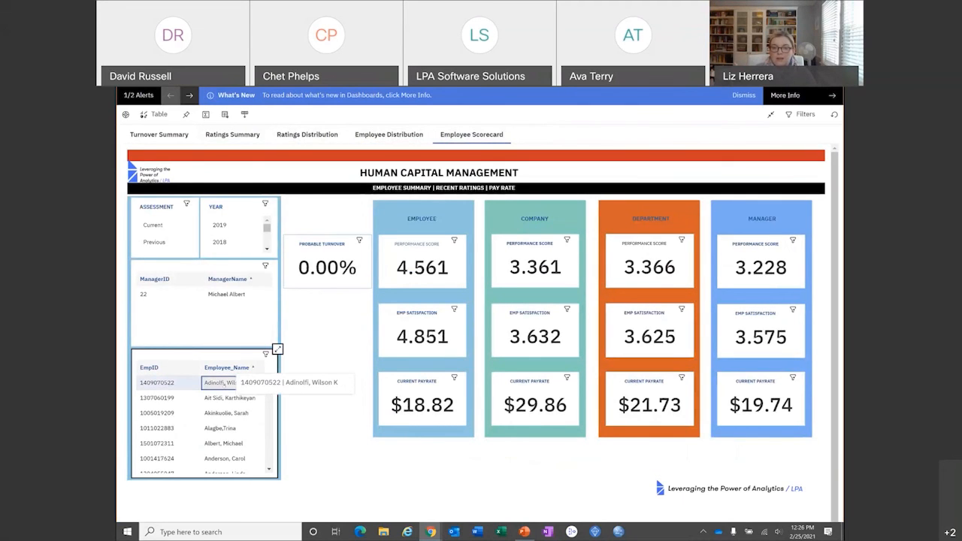